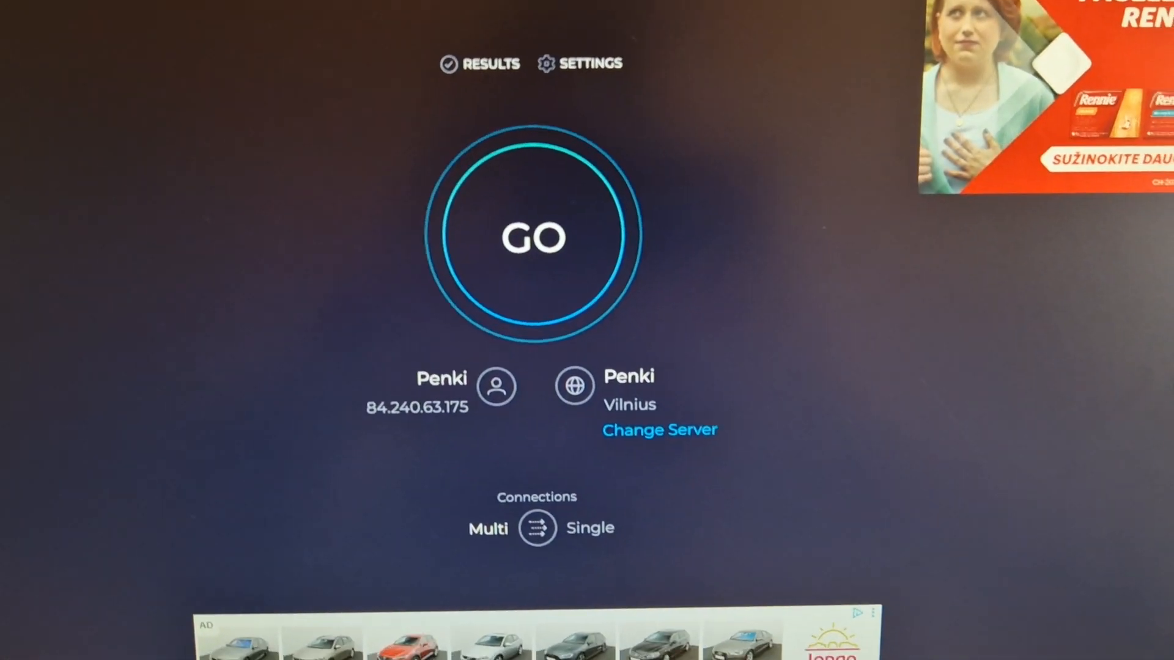
- Run a baseline speed test against the Penki server in Vilnius before the adapter install
click(534, 237)
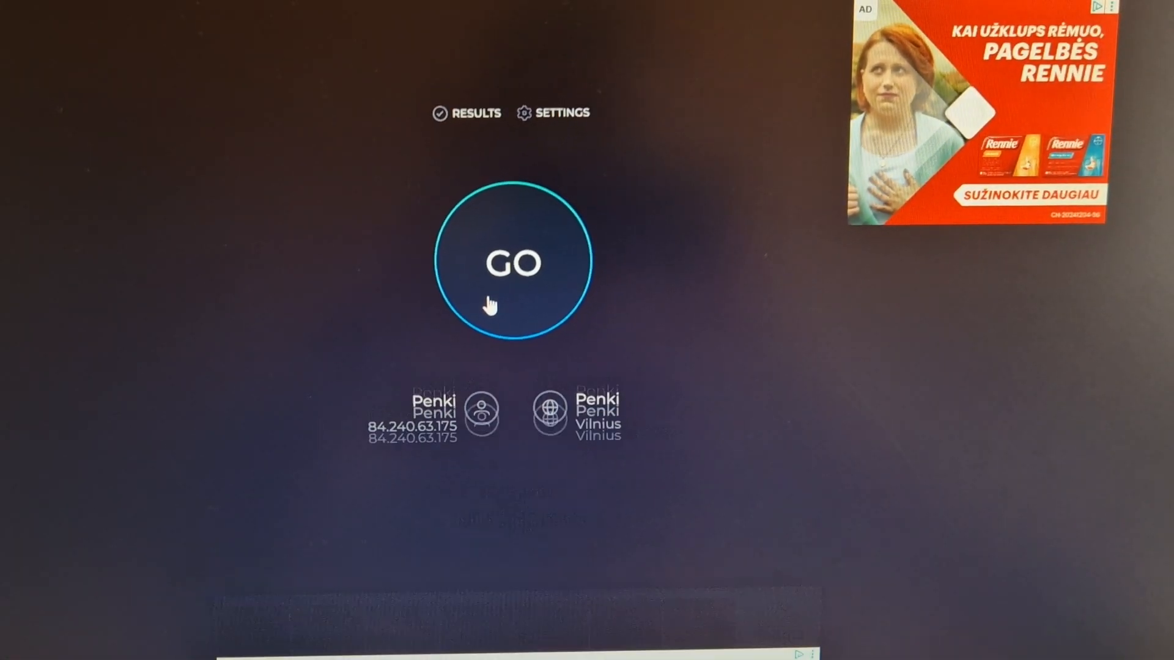
click(514, 262)
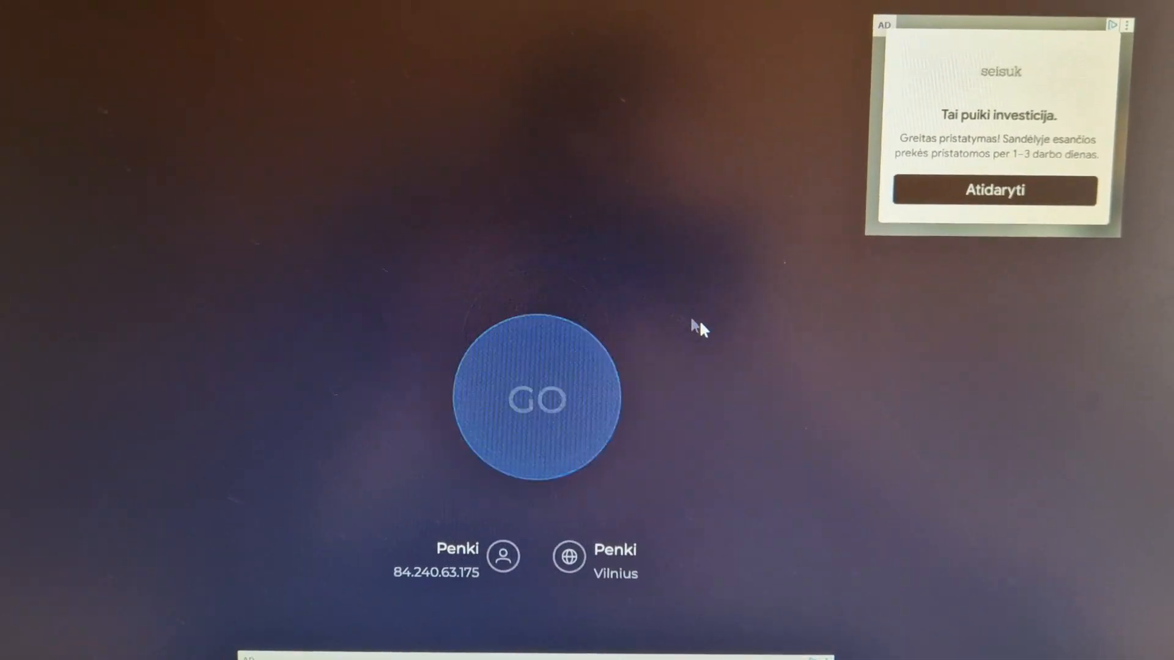
- Run a second speed test on the Penki Vilnius server after installing the PCIe adapter
click(535, 398)
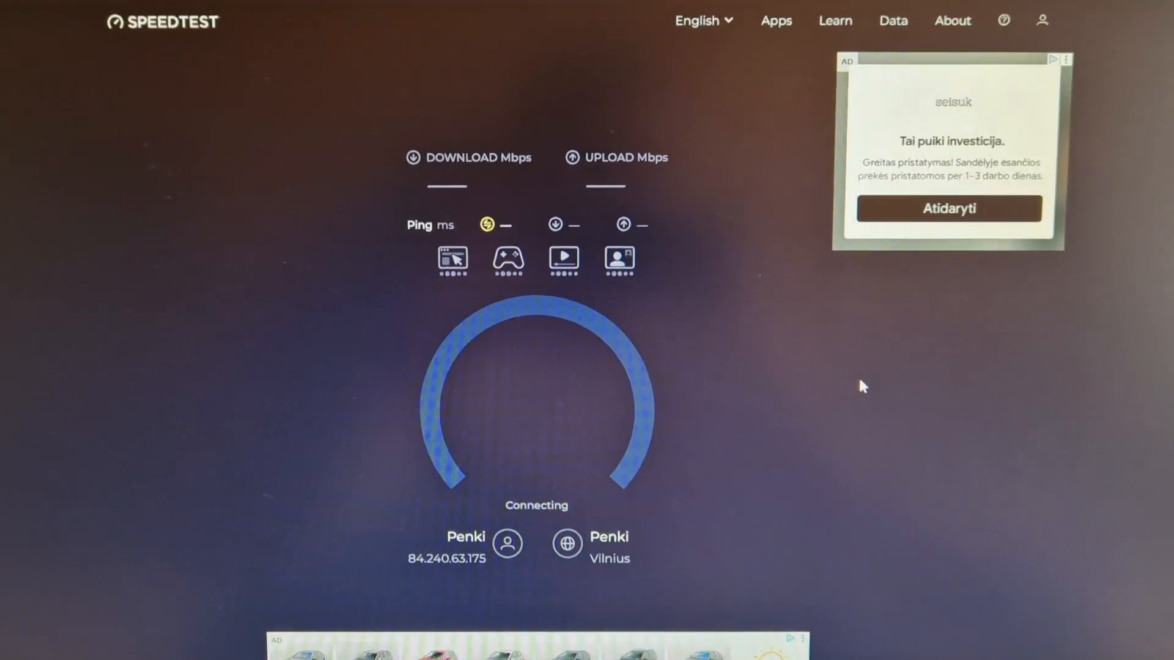